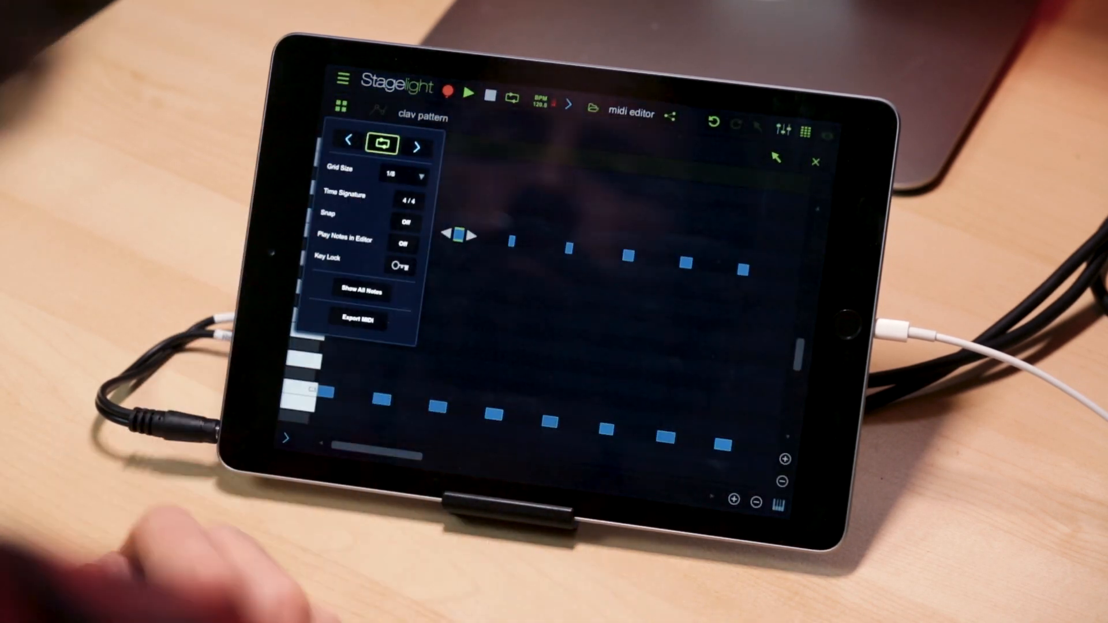
# Step: Switch Snap from Off to On in the clav pattern's grid settings (1/8 grid, 4/4)
pyautogui.click(405, 223)
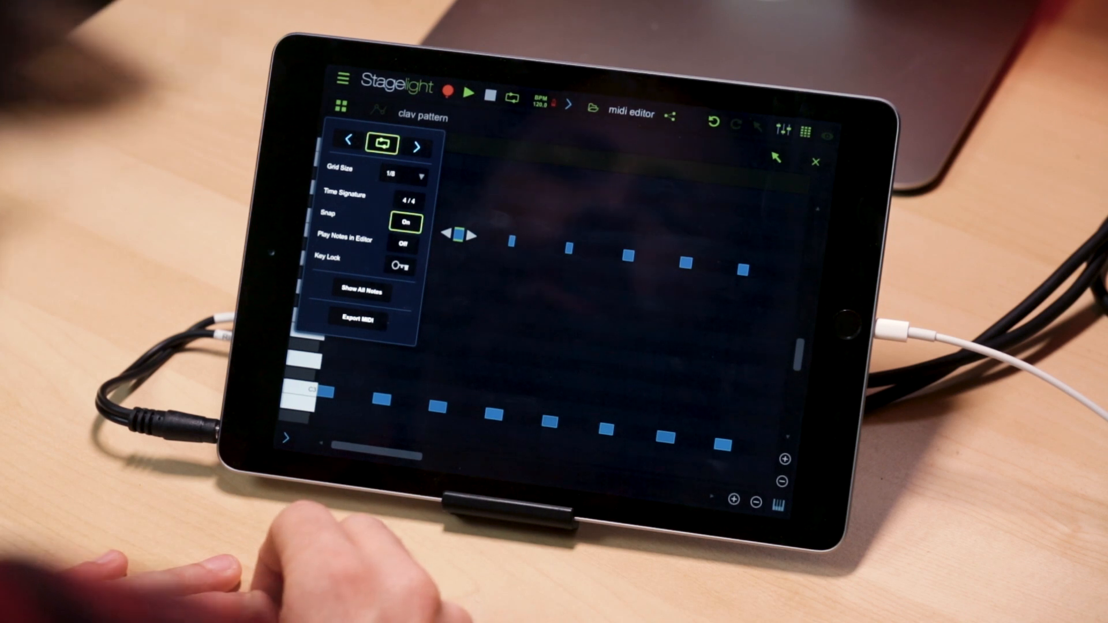